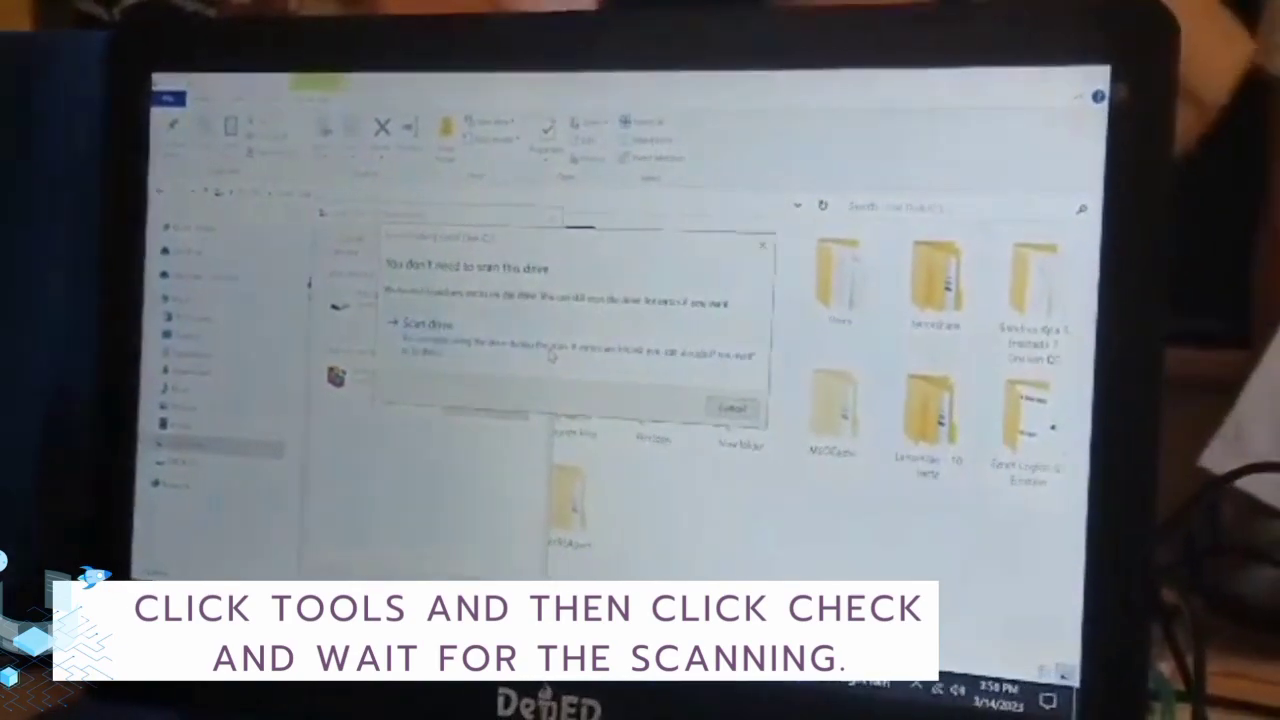
Step: Scan the C: drive from its Properties tools and dismiss the no-errors report
click(424, 324)
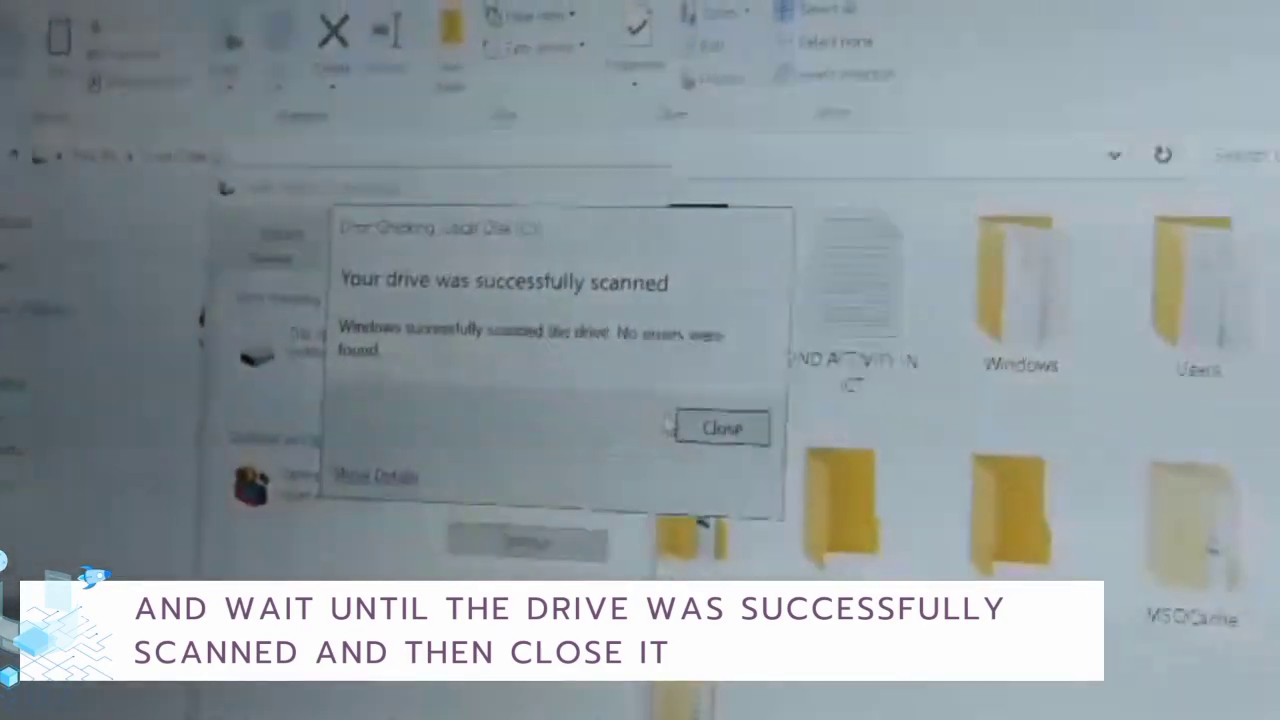
click(722, 428)
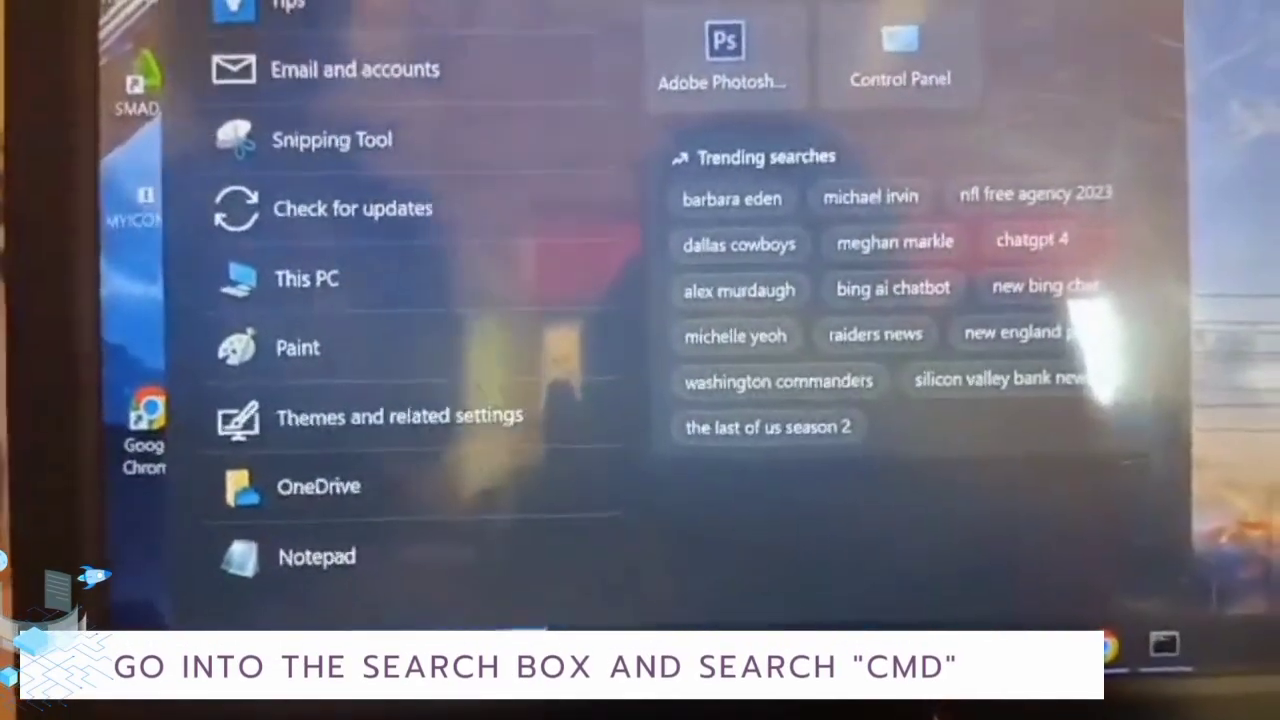
Step: Search Start for cmd and run Command Prompt as administrator
text(c)
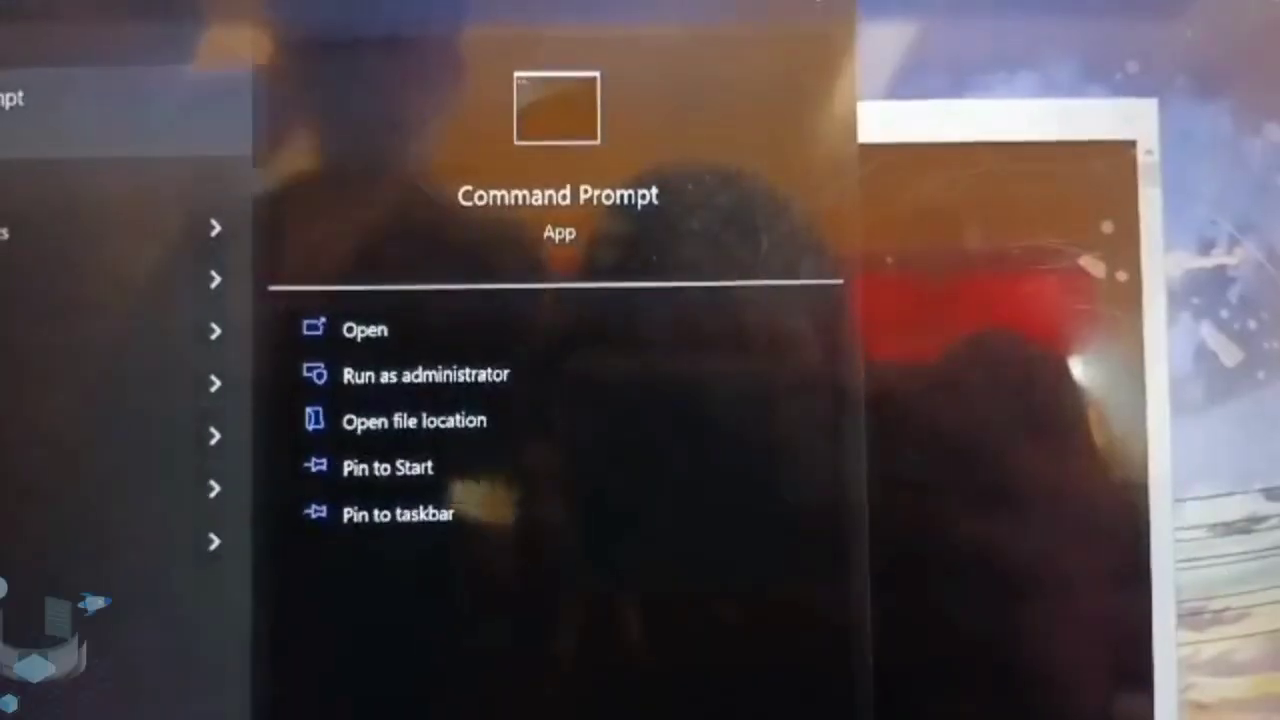
click(364, 328)
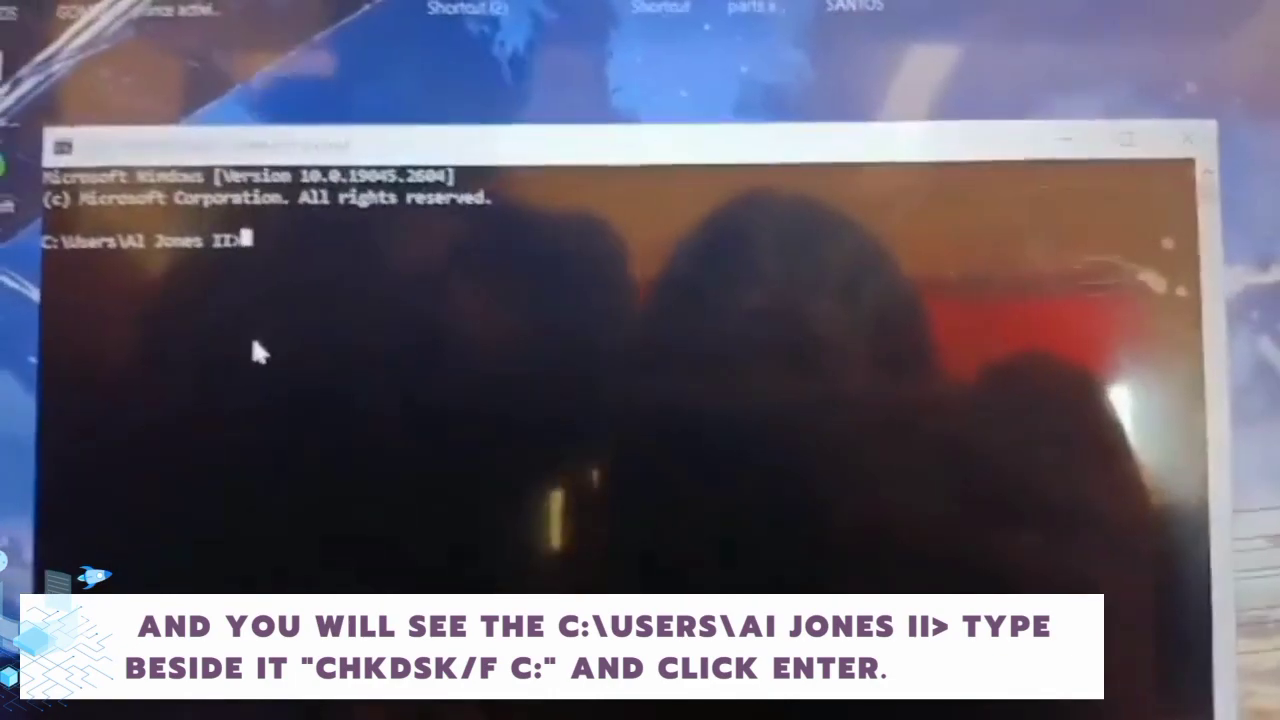
Step: Run chkdsk /f C: and answer Y to schedule the check for next restart
text(chk)
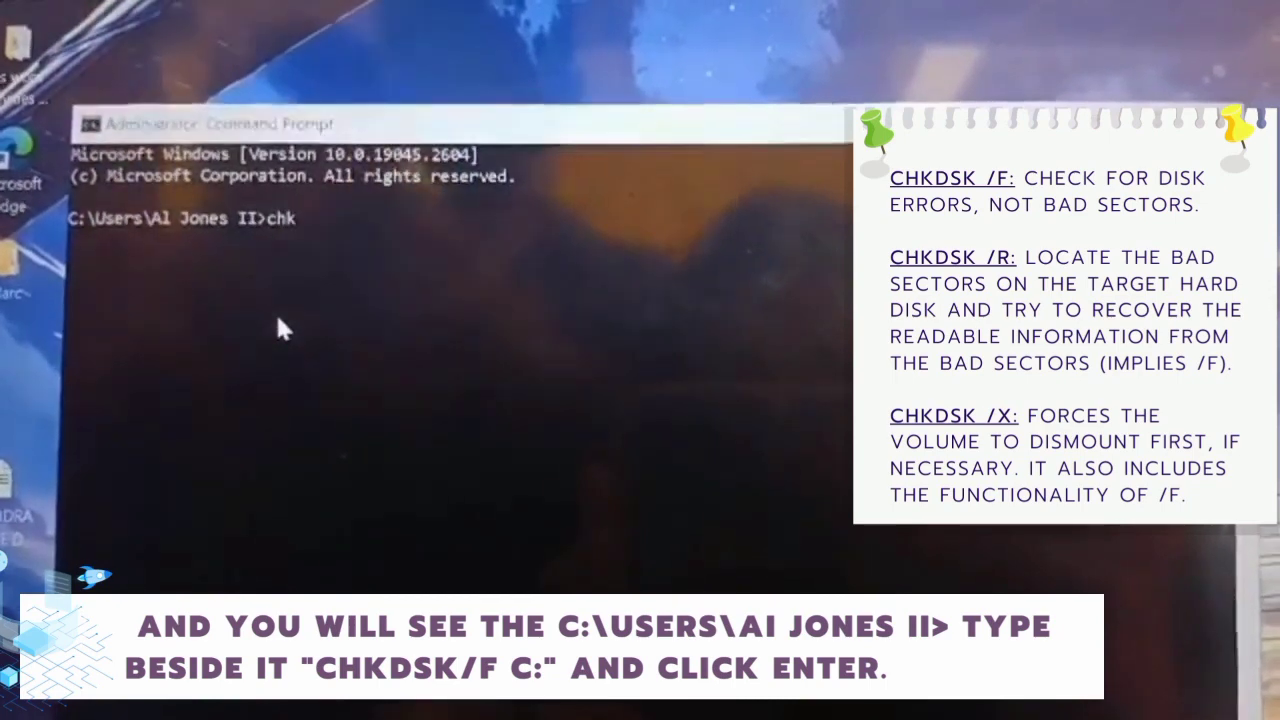
text(dsk/f c:)
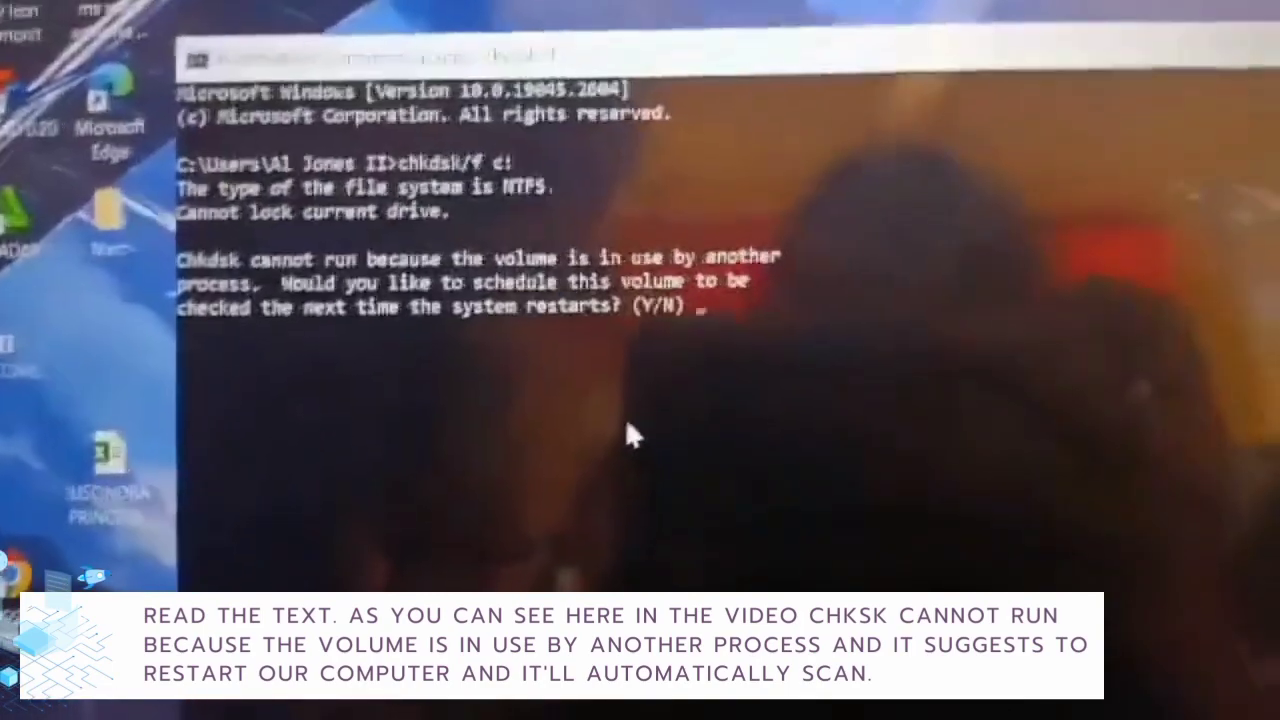
text(Y)
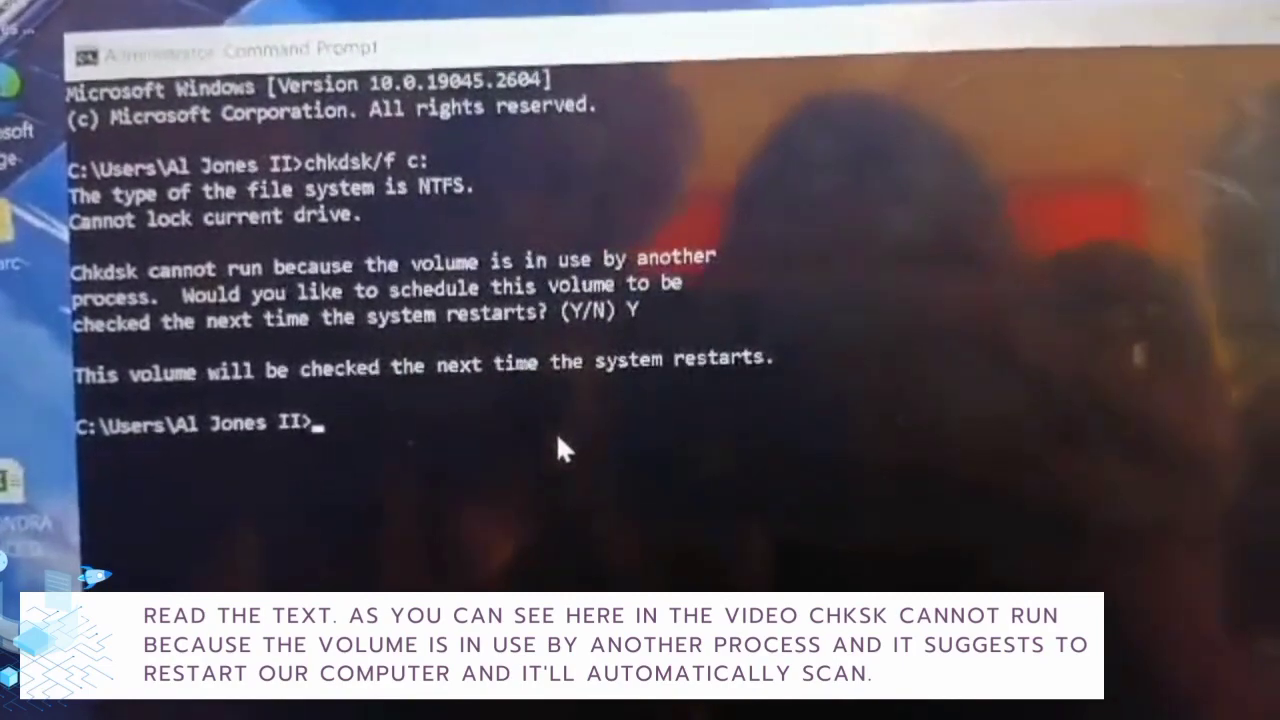